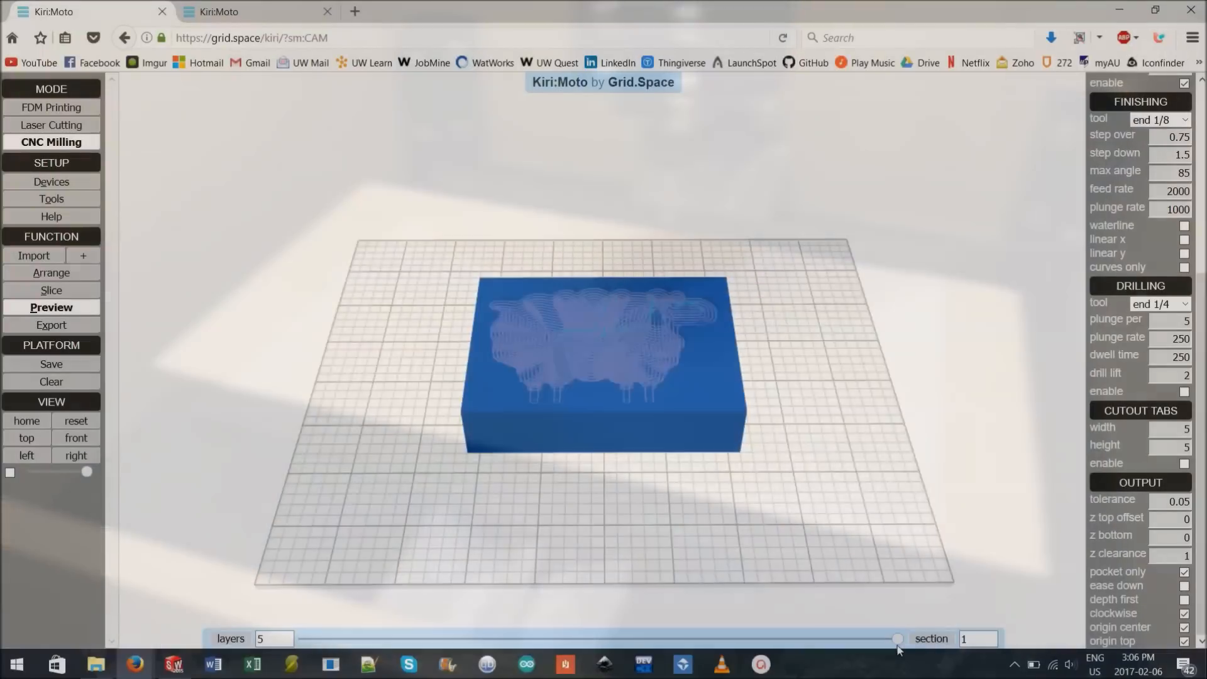
pyautogui.moveTo(895, 639); pyautogui.dragTo(302, 639)
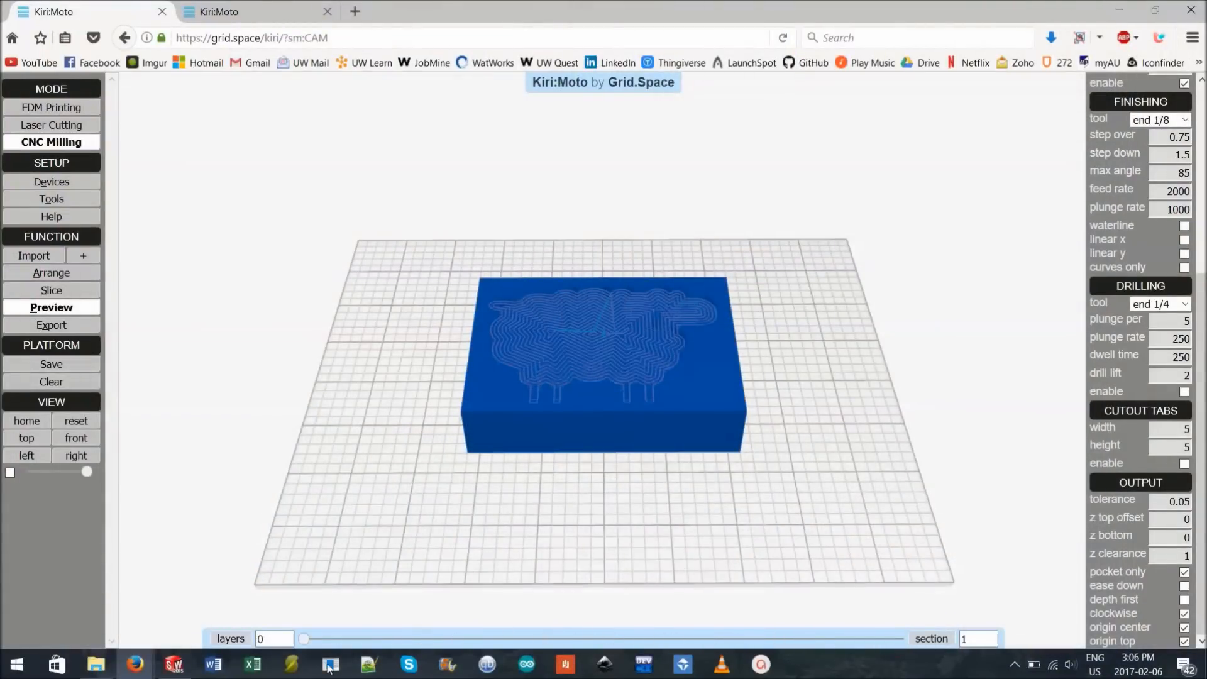
pyautogui.moveTo(303, 638); pyautogui.dragTo(660, 638)
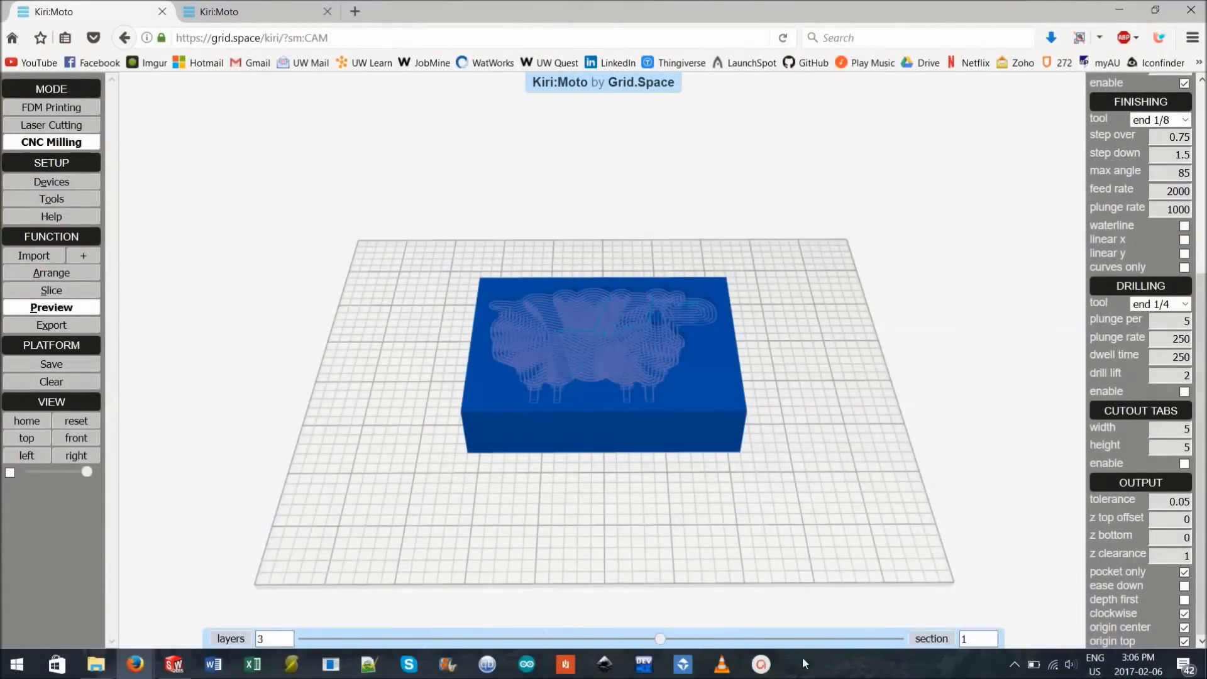
pyautogui.moveTo(660, 638); pyautogui.dragTo(895, 639)
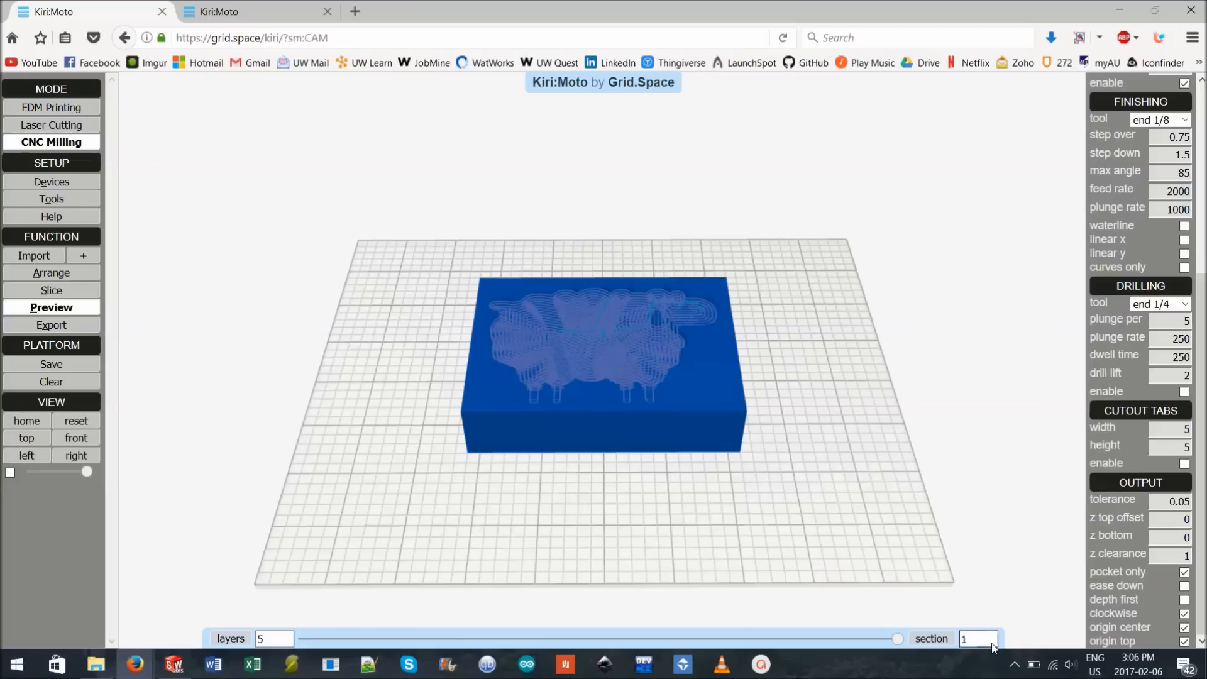